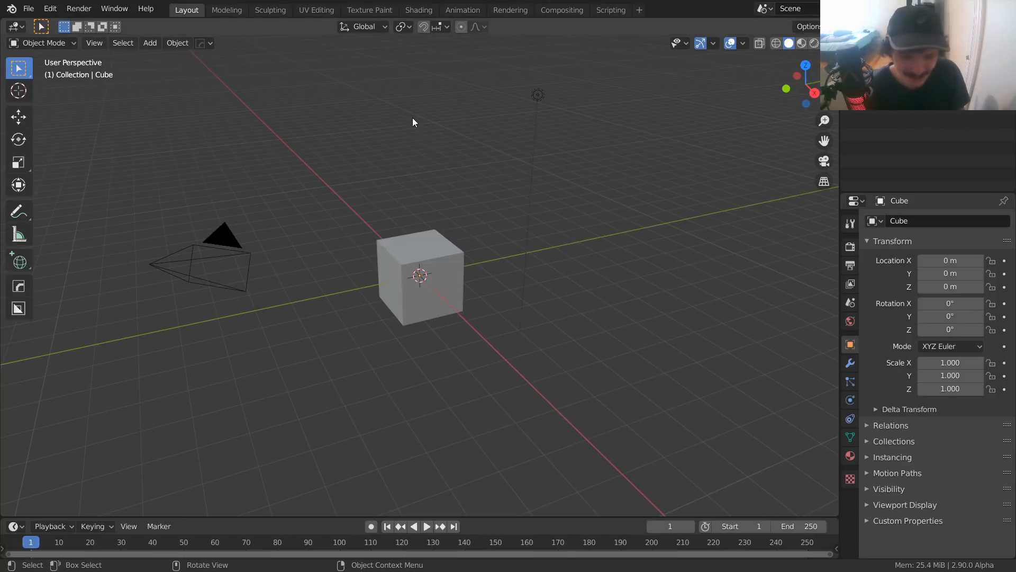
pyautogui.moveTo(420, 87)
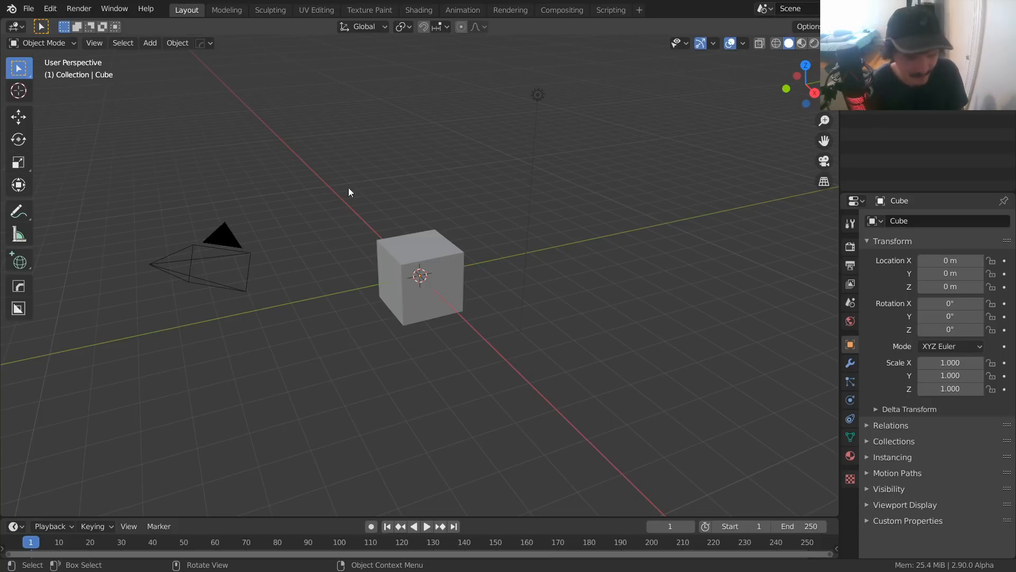
pyautogui.moveTo(62, 201)
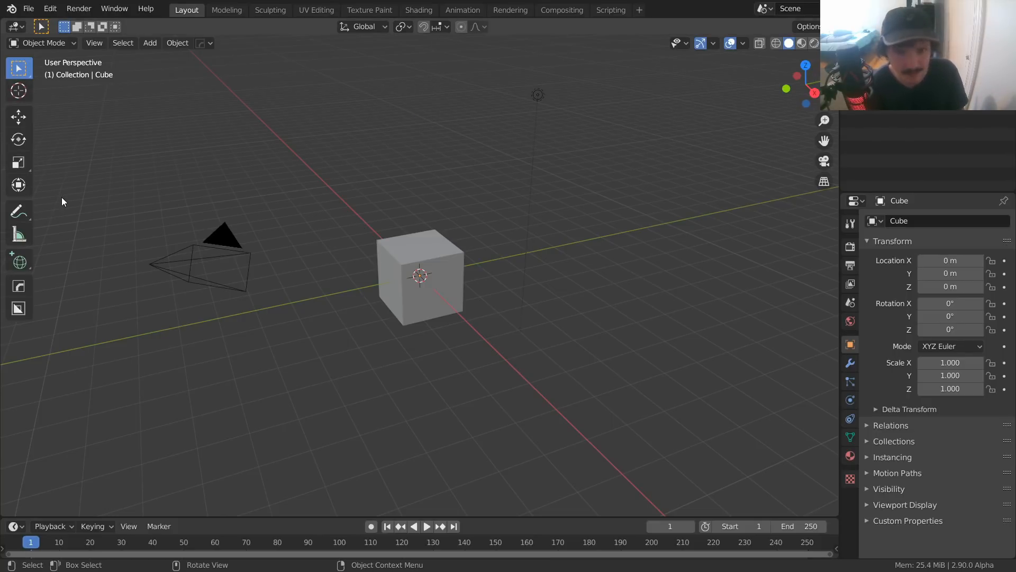
pyautogui.moveTo(58, 259)
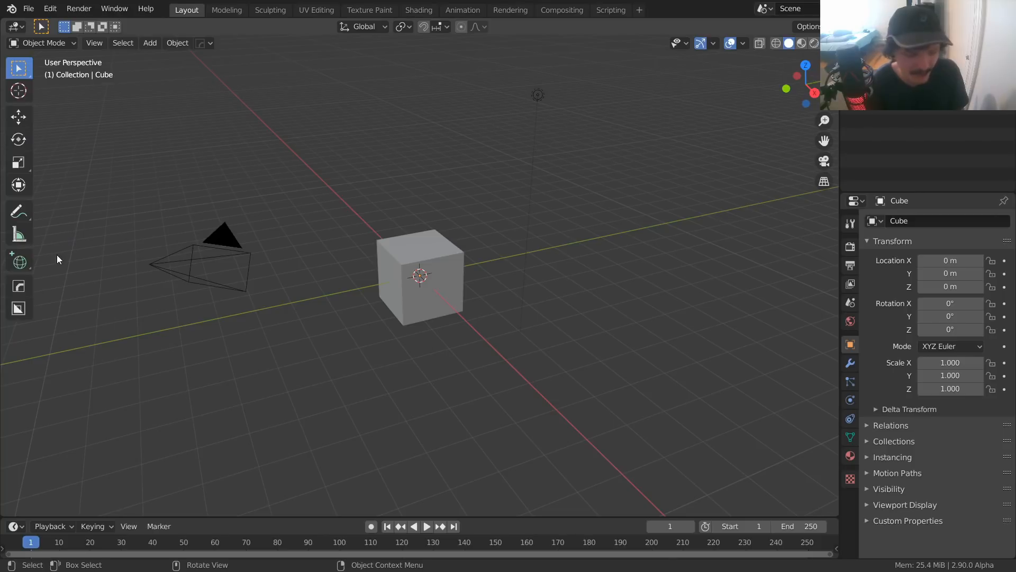
# - Open the Add Cube tool's flyout of interactive primitive tools
pyautogui.click(18, 262)
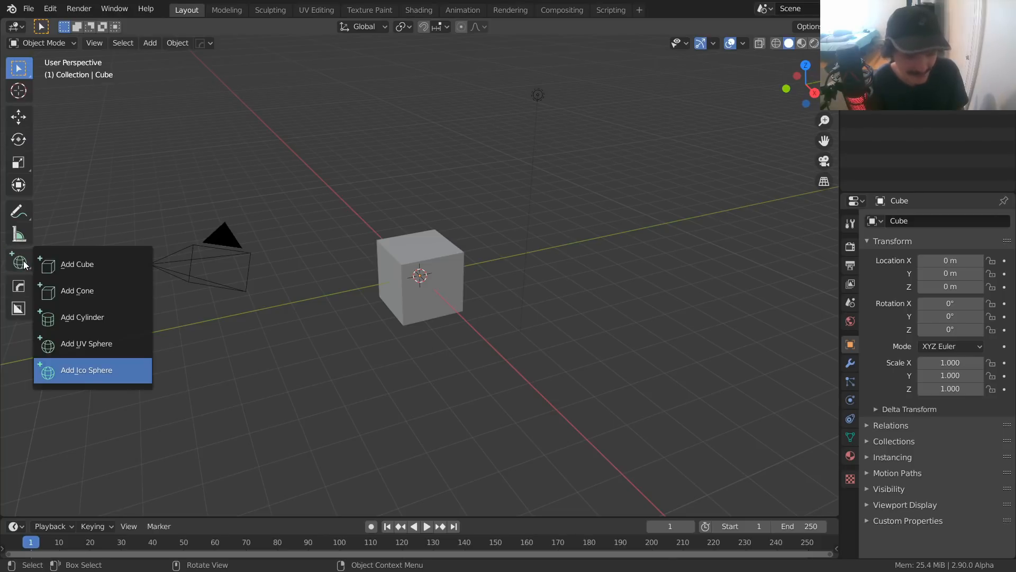
pyautogui.moveTo(83, 317)
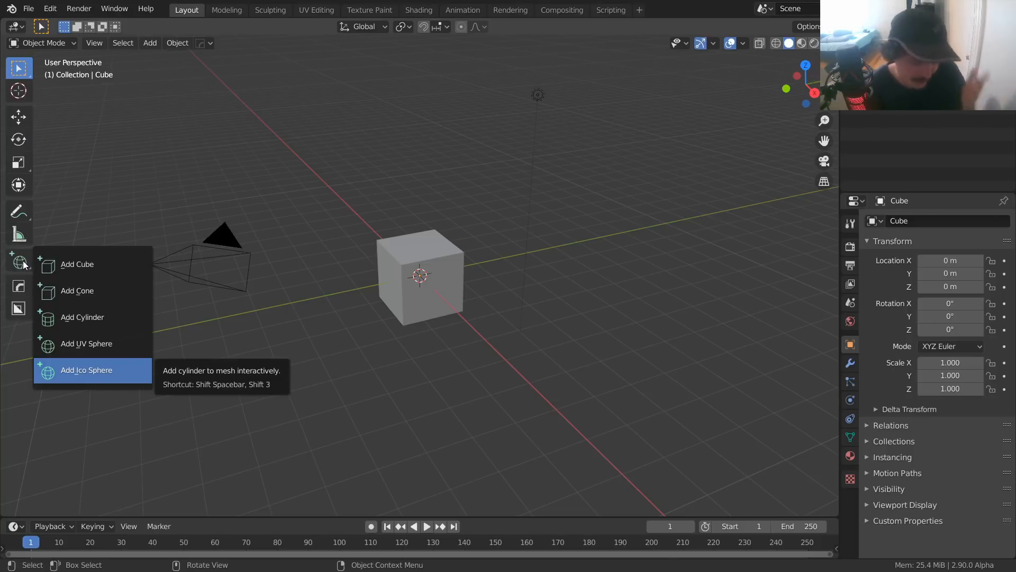
pyautogui.moveTo(77, 263)
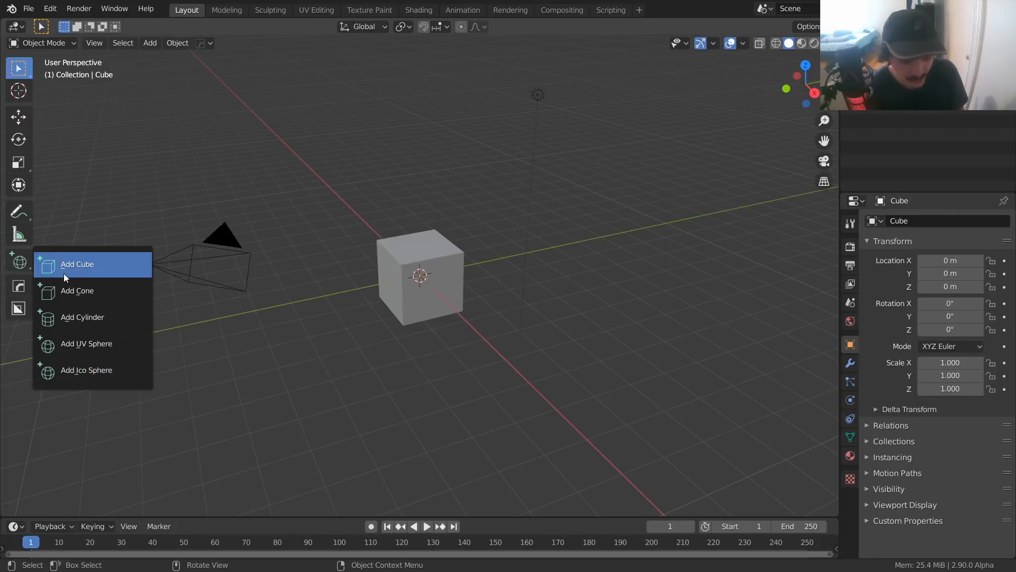
pyautogui.moveTo(81, 278)
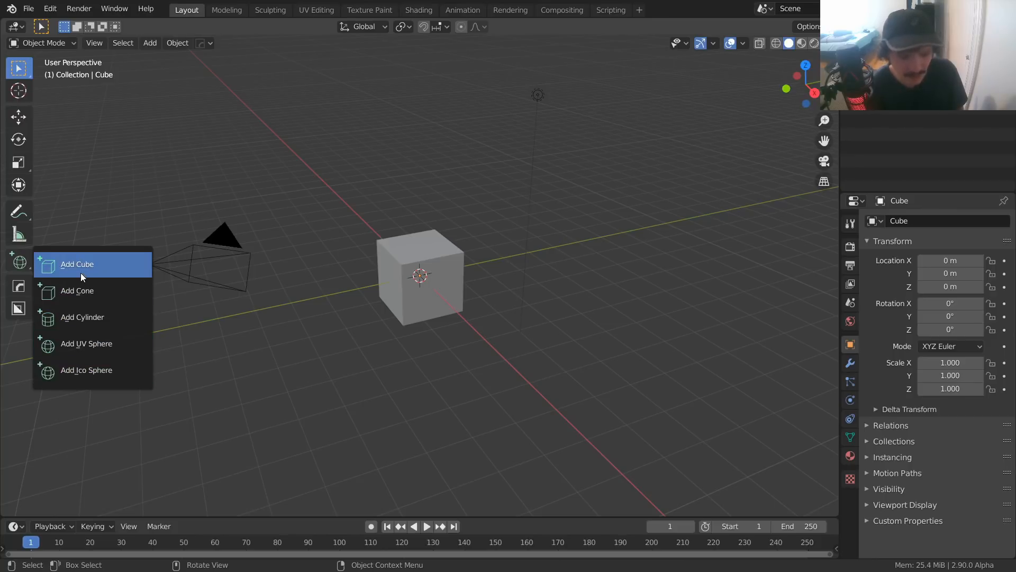
pyautogui.moveTo(76, 263)
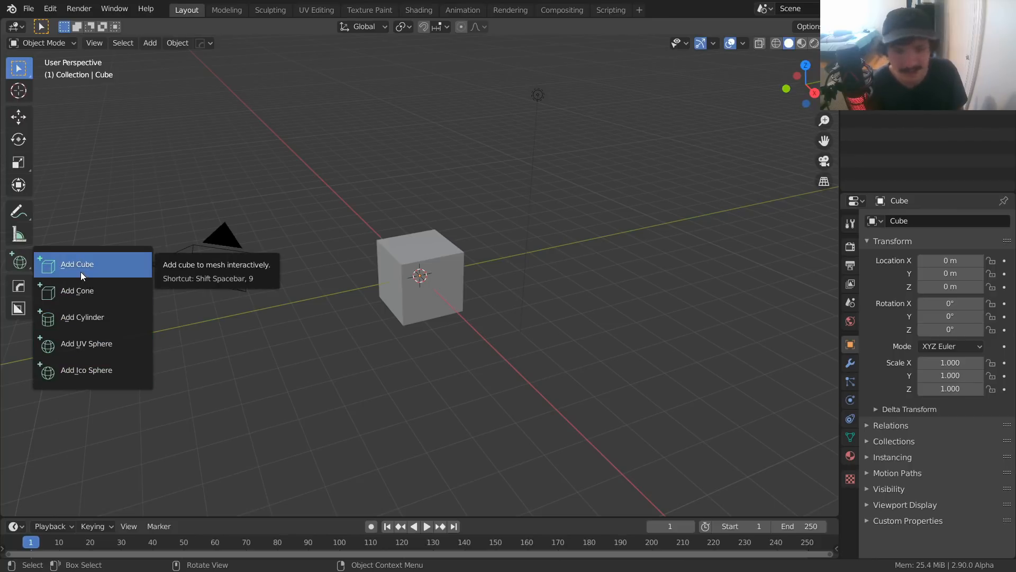
# - Pick Add Cube and draw boxes of varying sizes on the grid, up to Cube.008
pyautogui.click(76, 263)
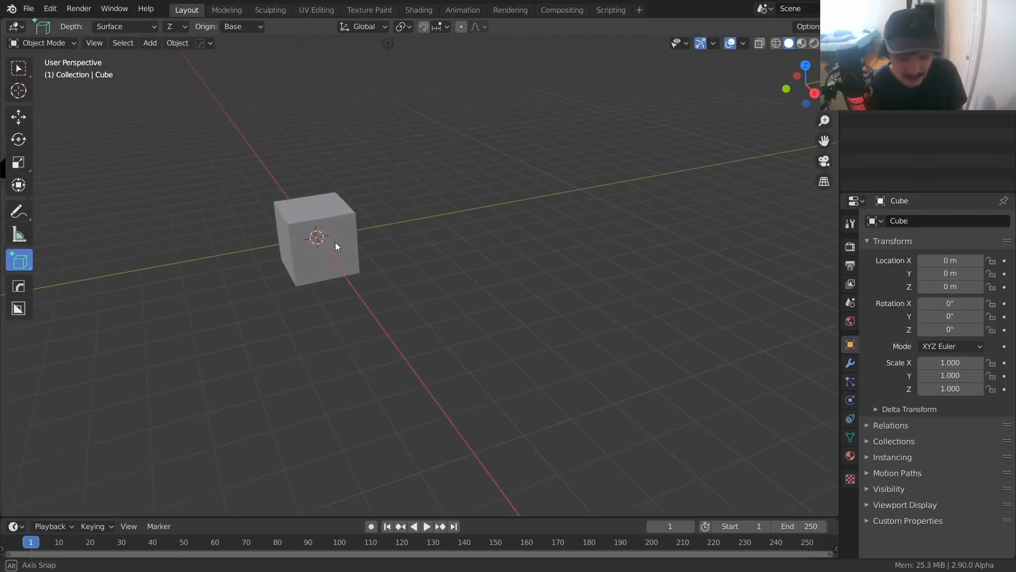
pyautogui.click(150, 43)
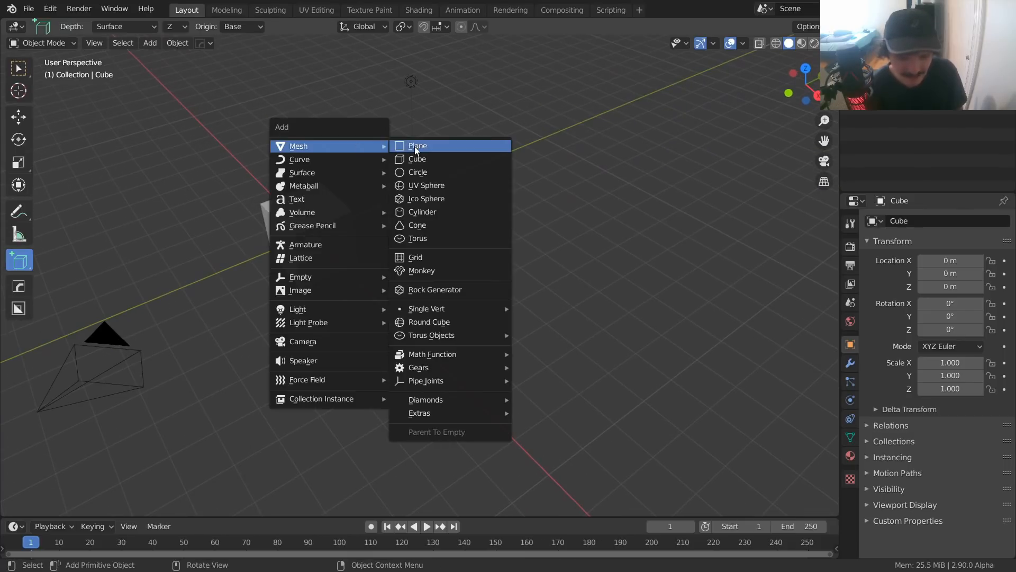
pyautogui.click(417, 145)
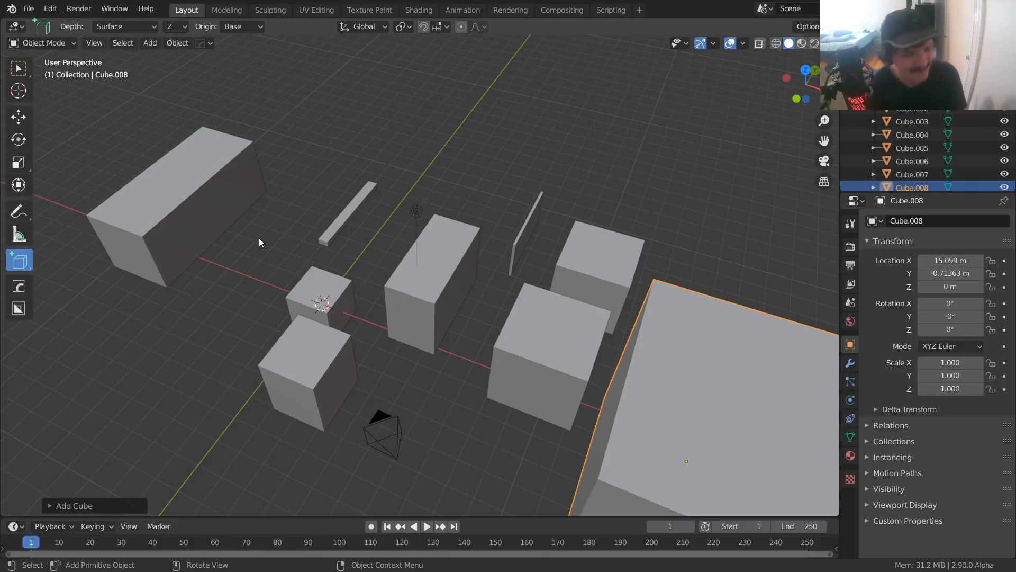
# - Set the Plane Axis to Y and draw more boxes, up to Cube.012
pyautogui.click(171, 26)
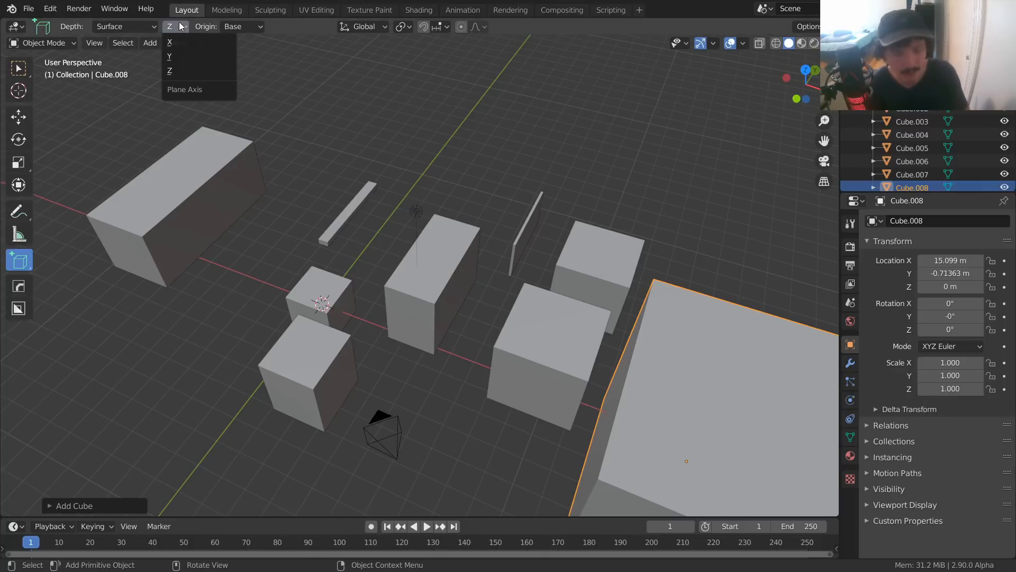
pyautogui.moveTo(188, 42)
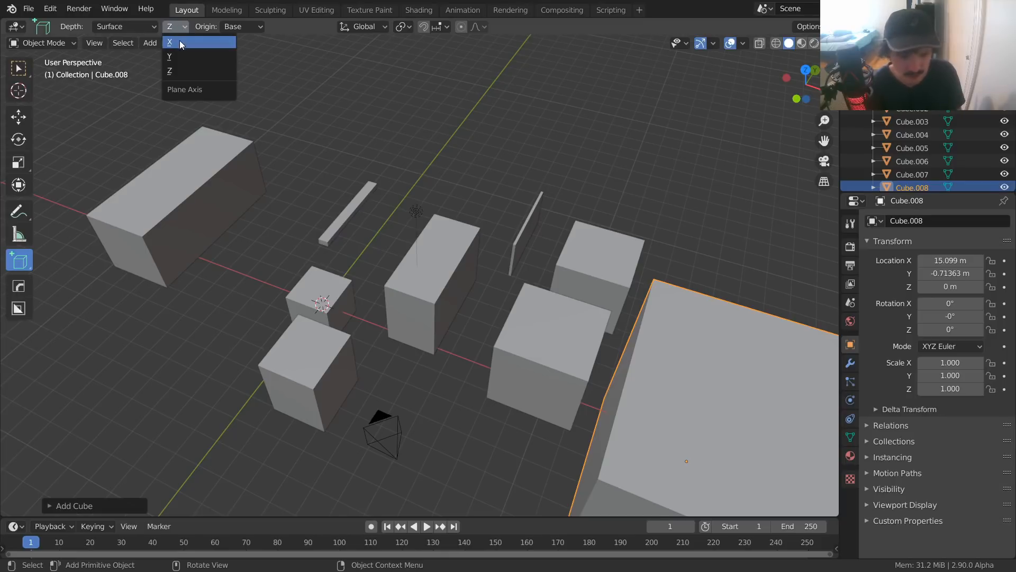
pyautogui.click(169, 41)
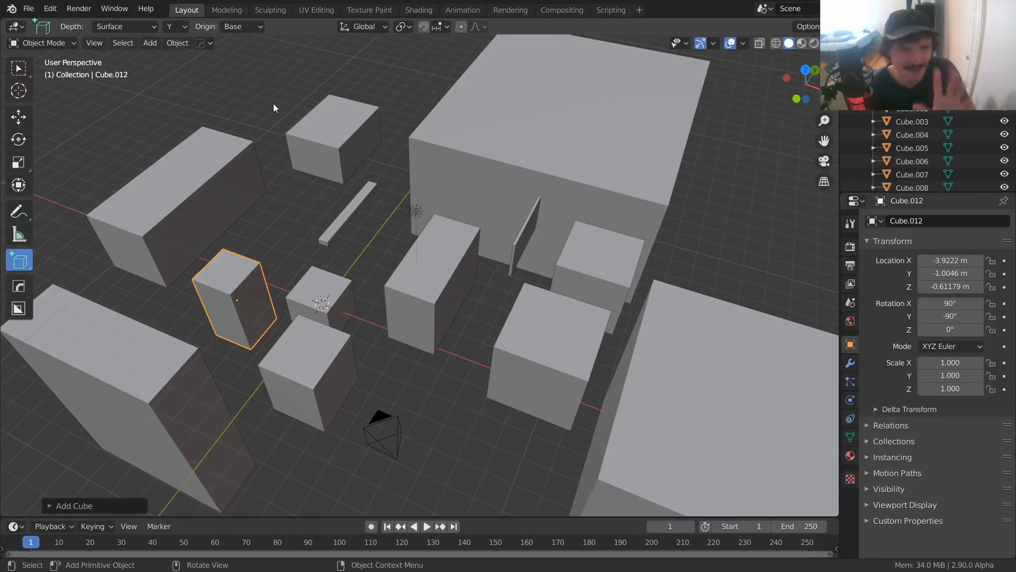
# - Set new shapes to grow from their center and draw more boxes, reaching Cube.014
pyautogui.click(241, 26)
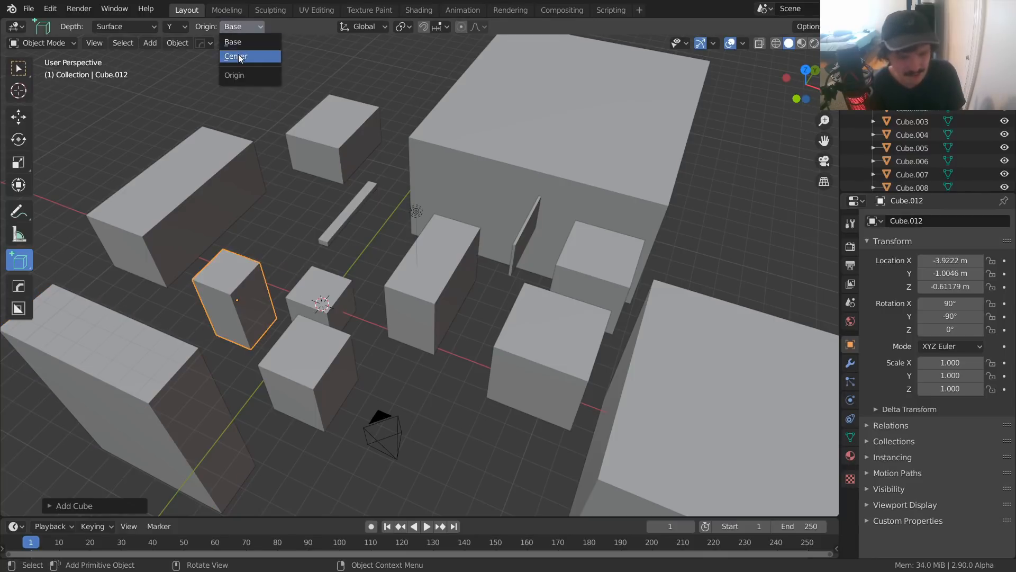
pyautogui.click(235, 55)
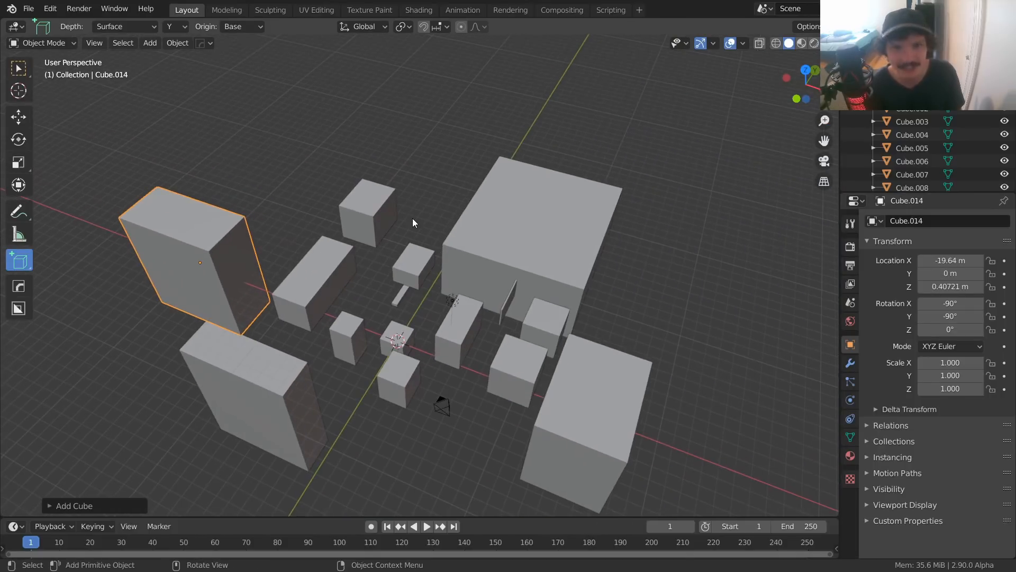
pyautogui.moveTo(124, 266)
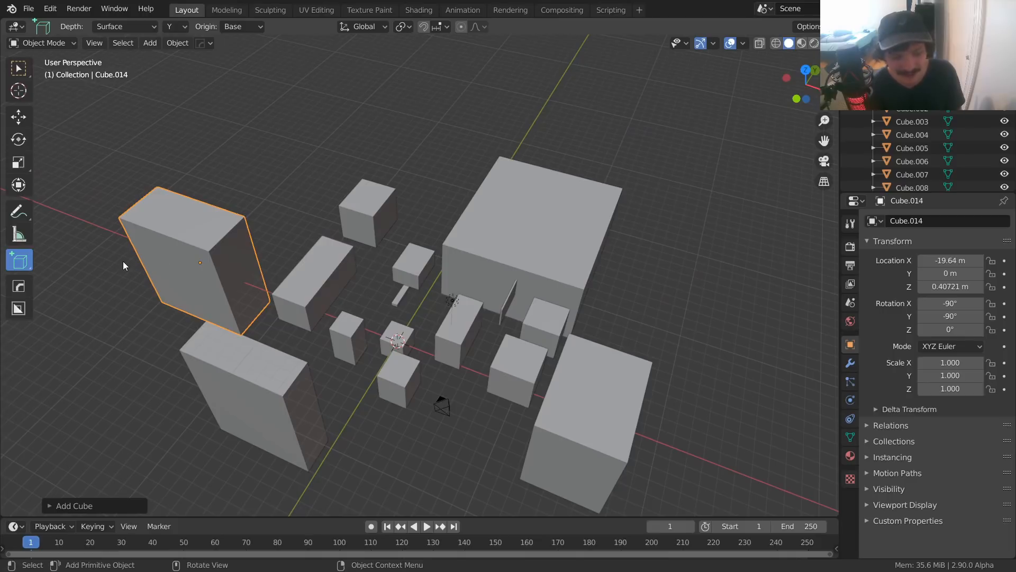
pyautogui.moveTo(121, 260)
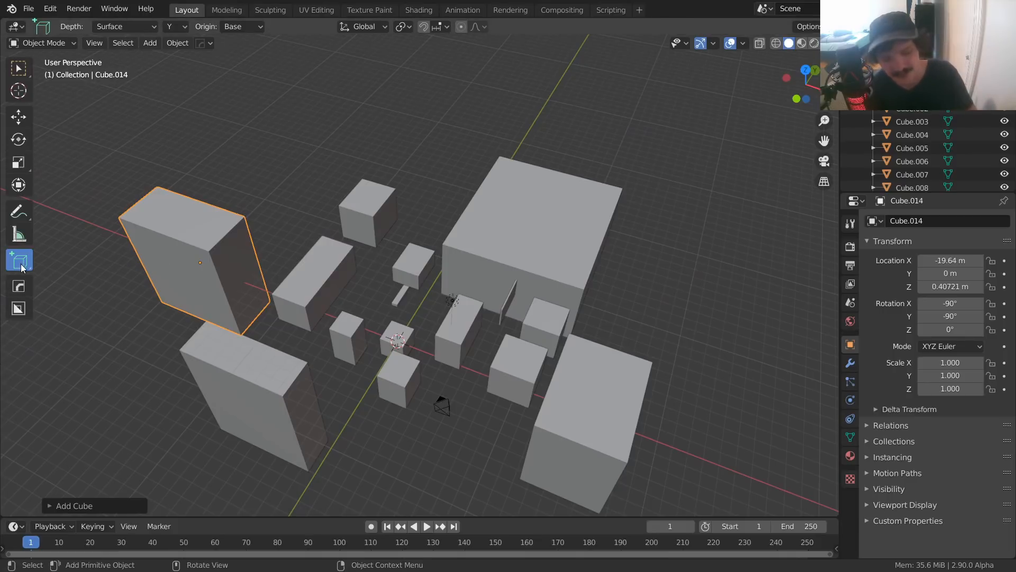
# - Open the Add Primitive flyout listing Cube, Cone, Cylinder, UV Sphere and Ico Sphere
pyautogui.click(18, 259)
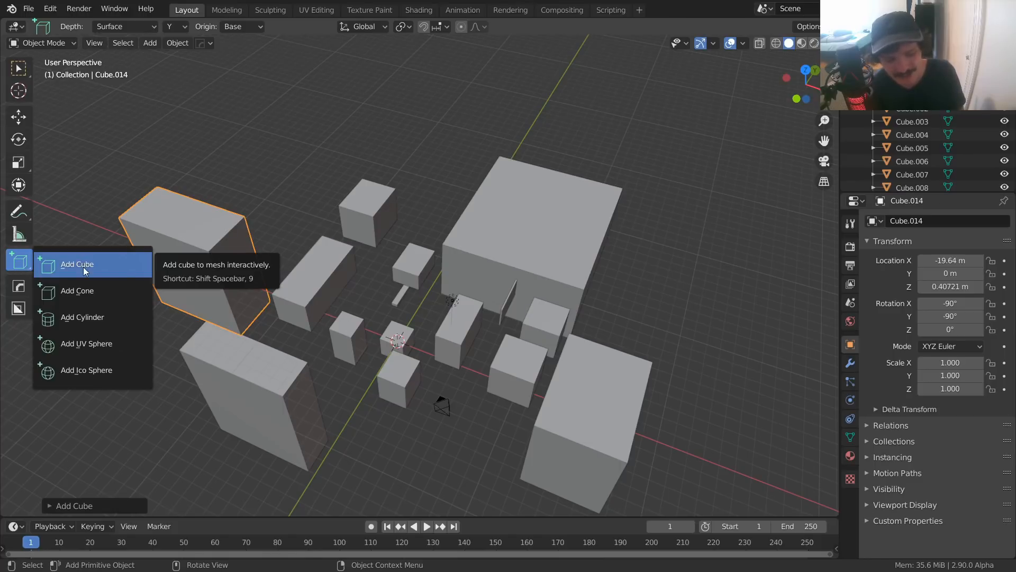
pyautogui.moveTo(76, 290)
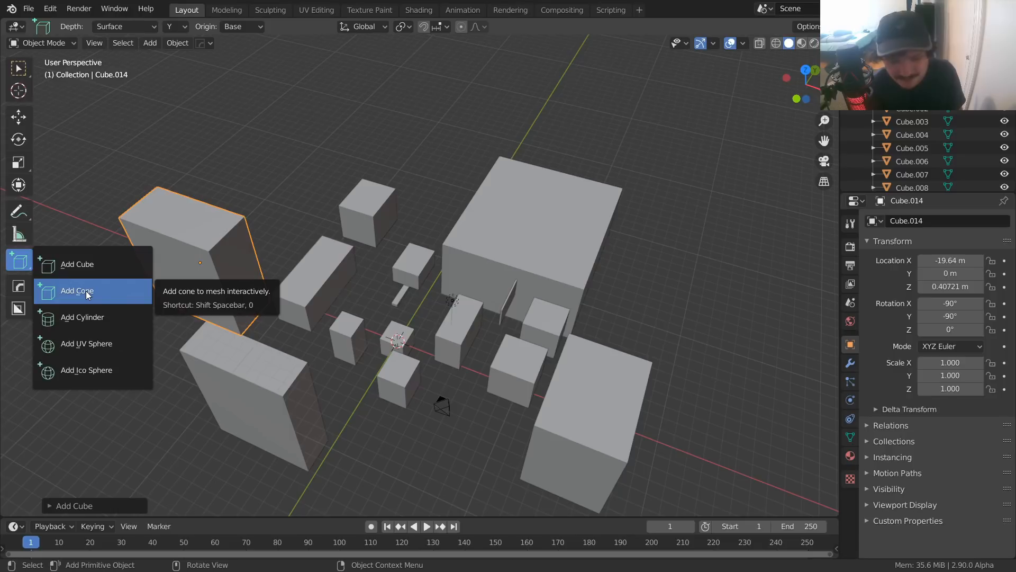
pyautogui.moveTo(85, 370)
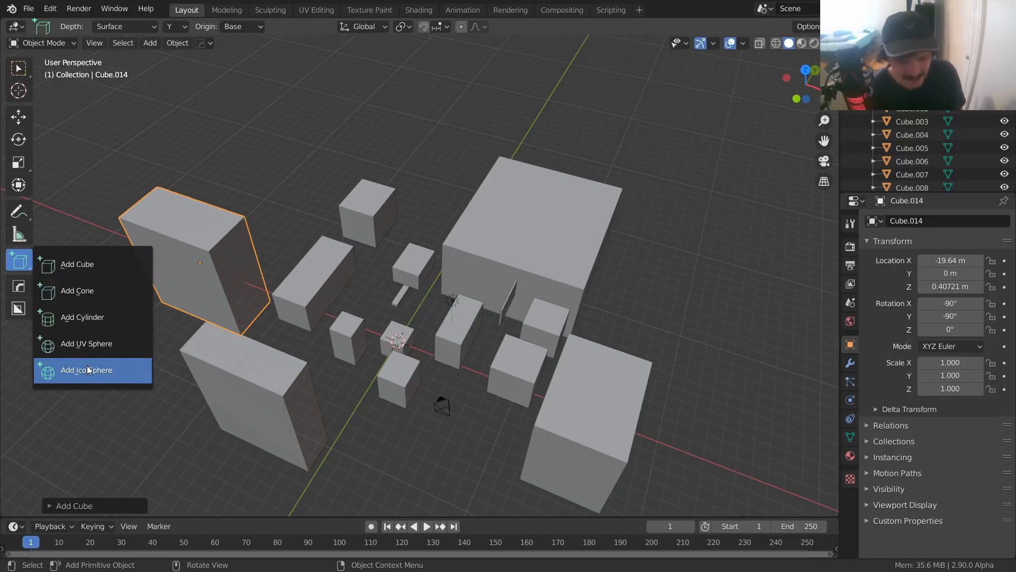
pyautogui.moveTo(86, 344)
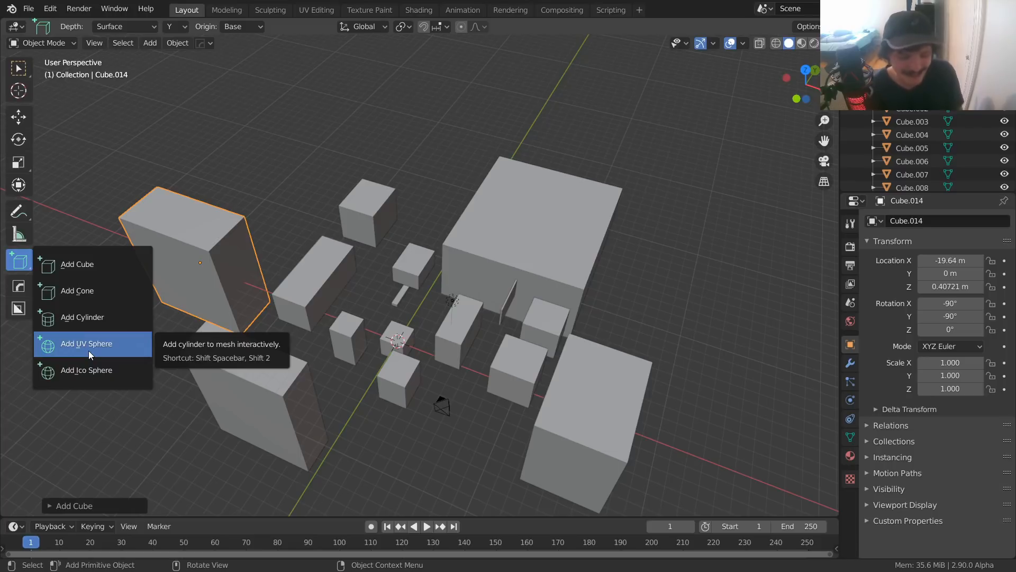
pyautogui.moveTo(78, 290)
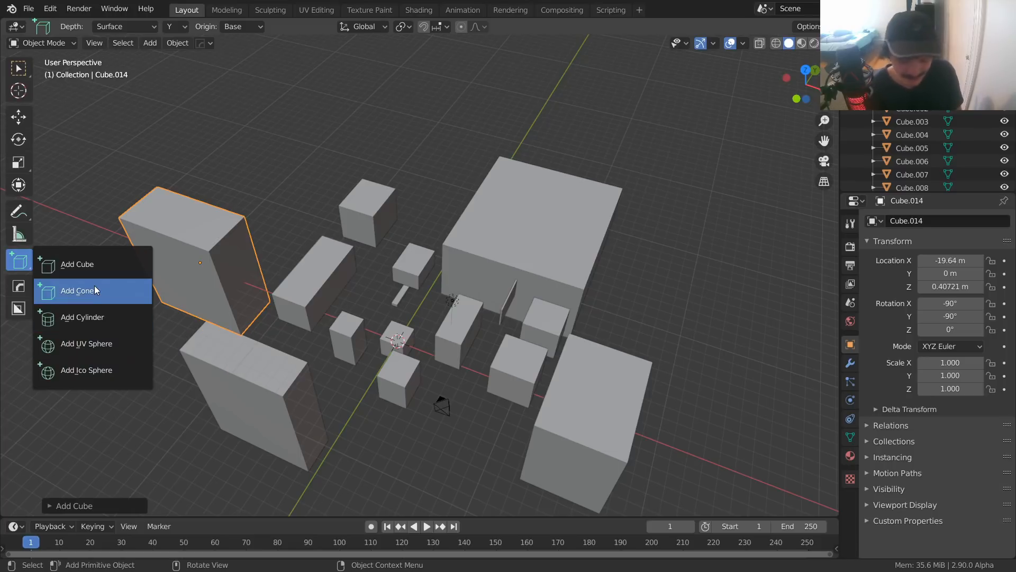
pyautogui.moveTo(92, 292)
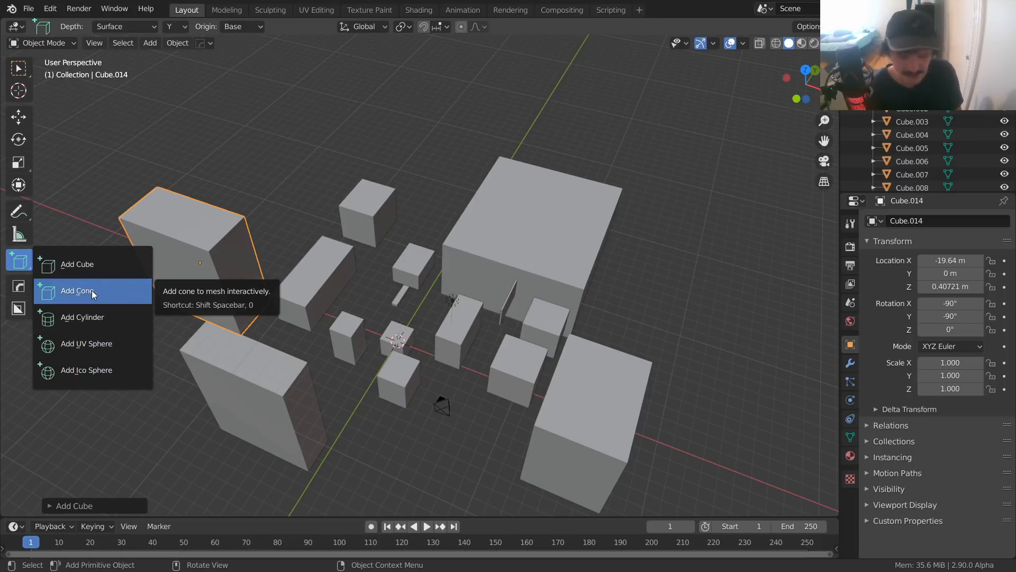
# - Switch to Add Cone, set the Plane Axis to Z and draw upright cones
pyautogui.click(78, 290)
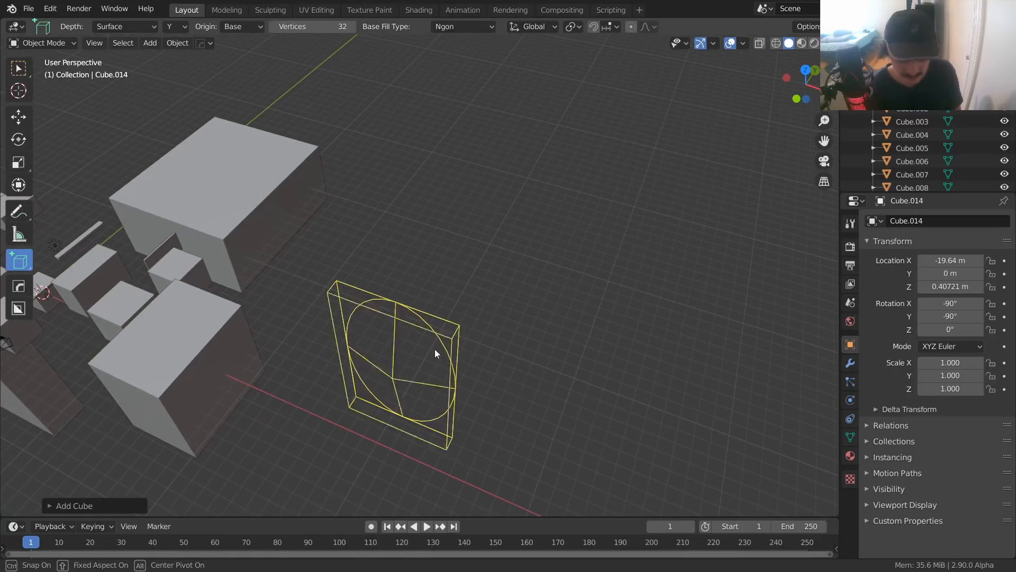
pyautogui.click(175, 26)
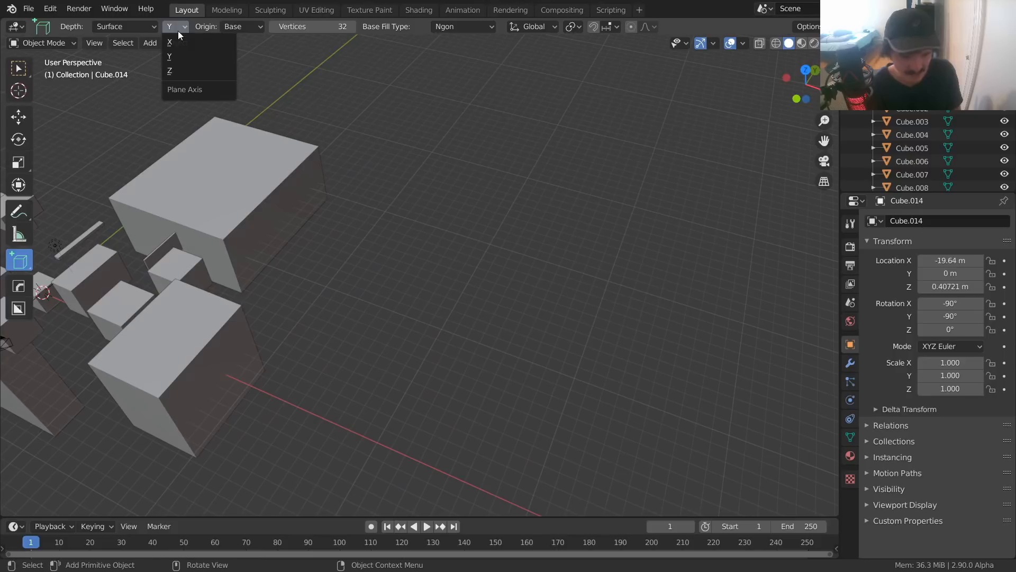
pyautogui.click(169, 70)
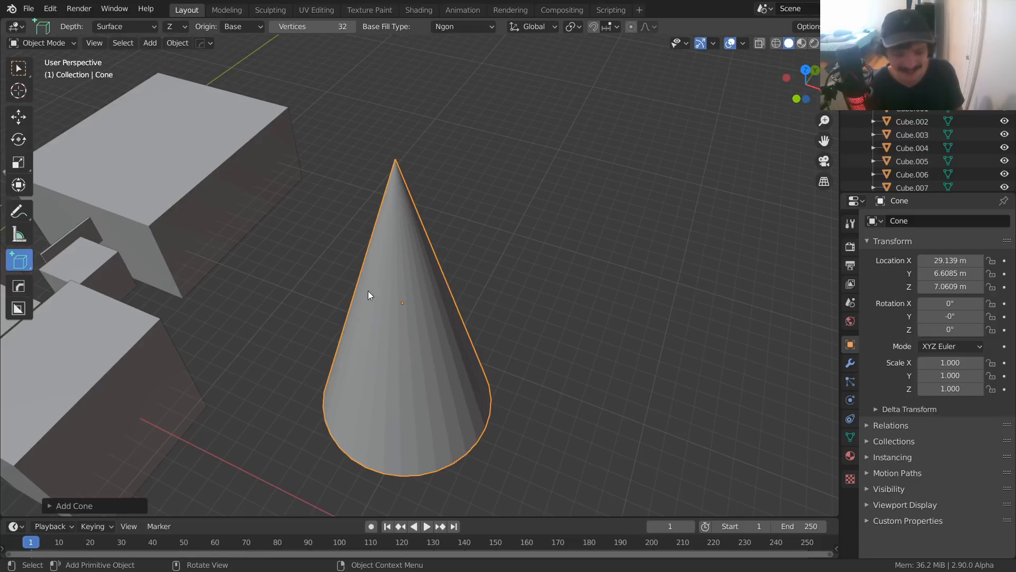
pyautogui.moveTo(439, 347)
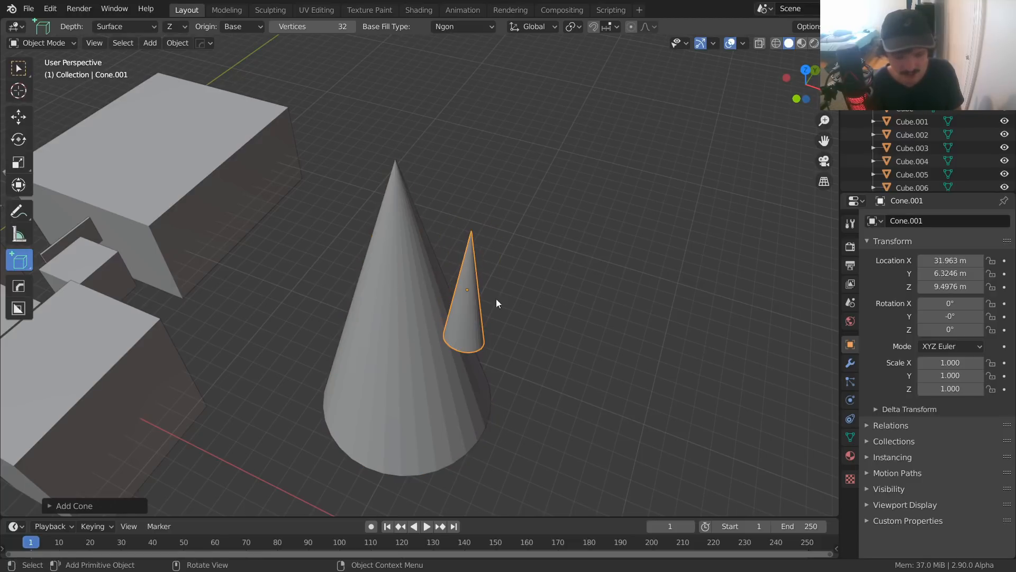
# - Draw another cone onto a box, reaching Cone.004
pyautogui.moveTo(497, 303); pyautogui.dragTo(323, 364)
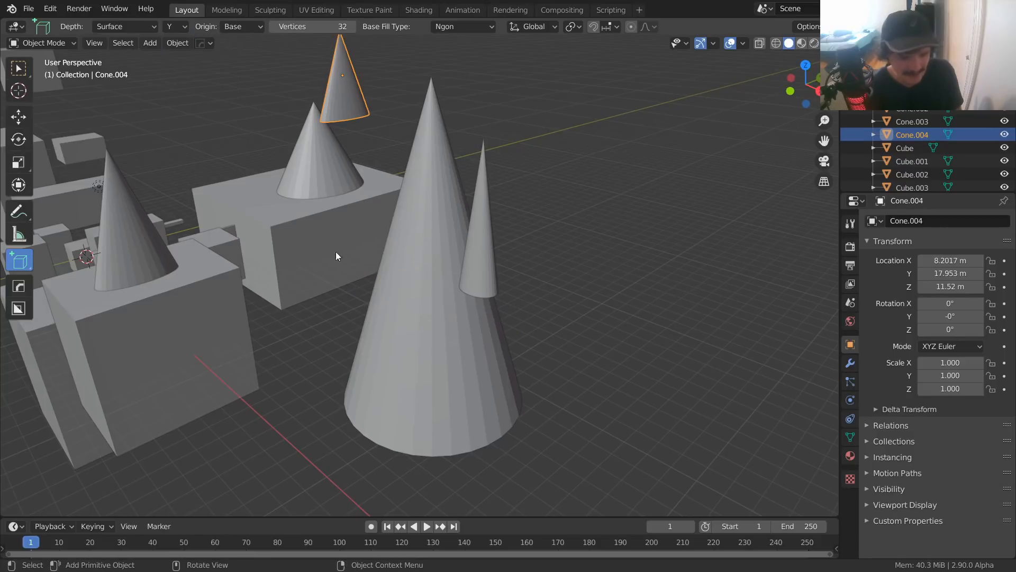
pyautogui.moveTo(289, 290)
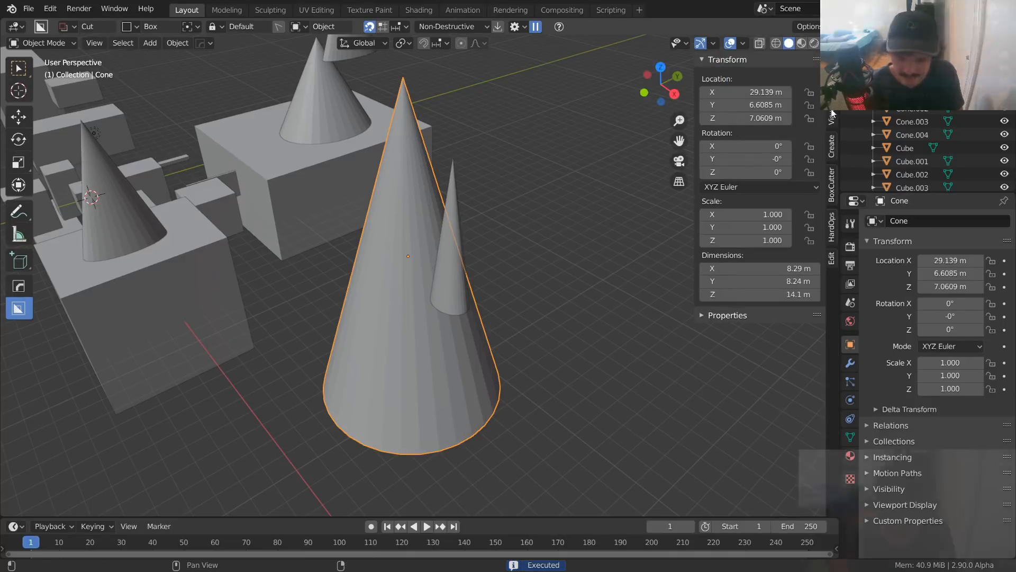
# - Show the BoxCutter sidebar settings, then return to Add Primitive to draw a UV sphere
pyautogui.click(832, 175)
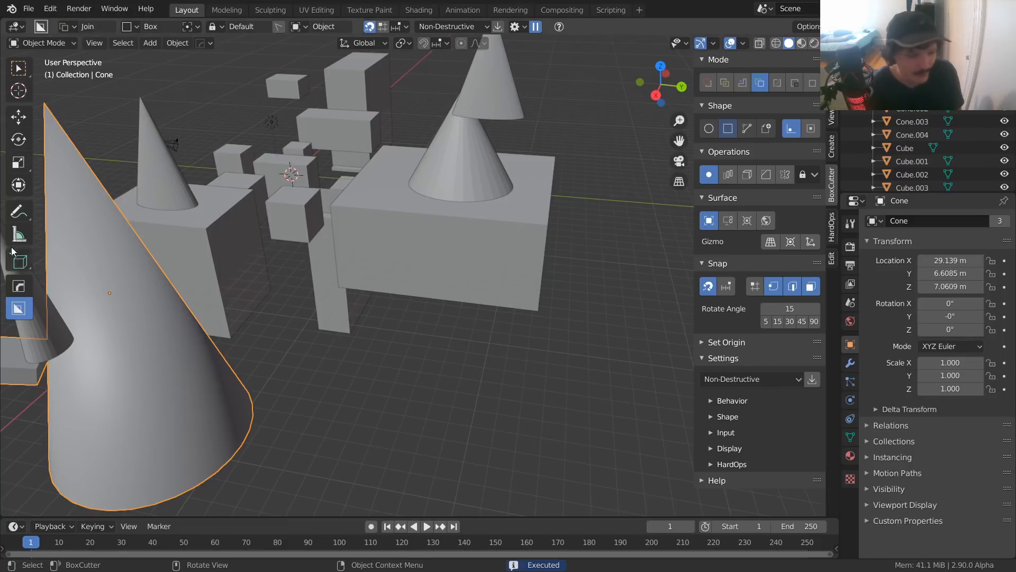
pyautogui.click(18, 260)
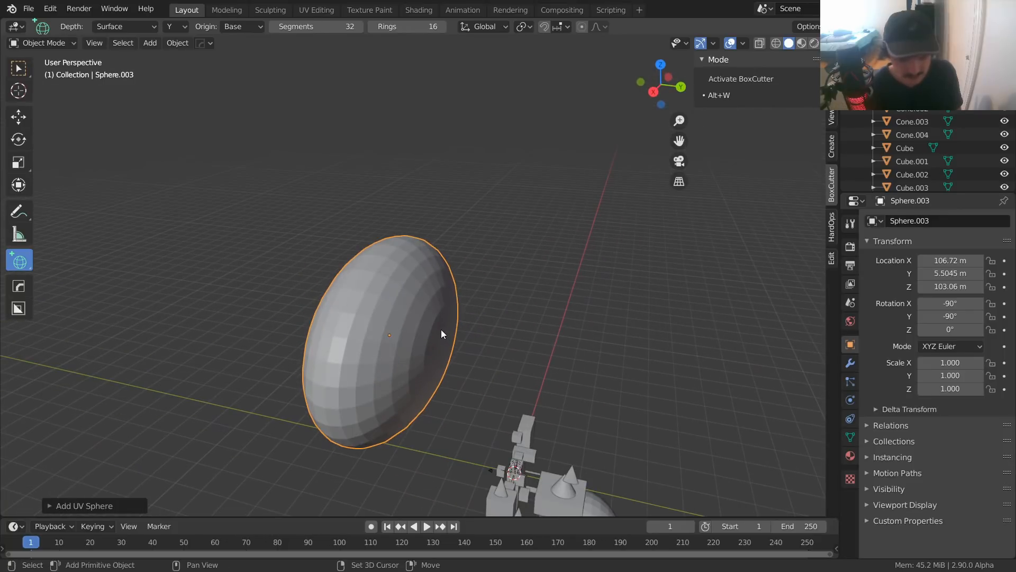
pyautogui.moveTo(457, 342)
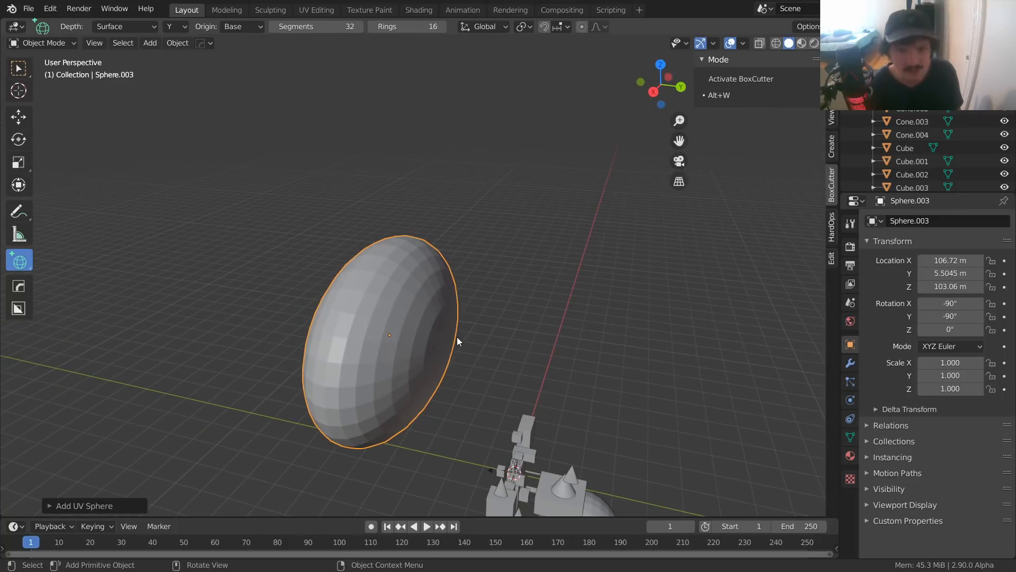